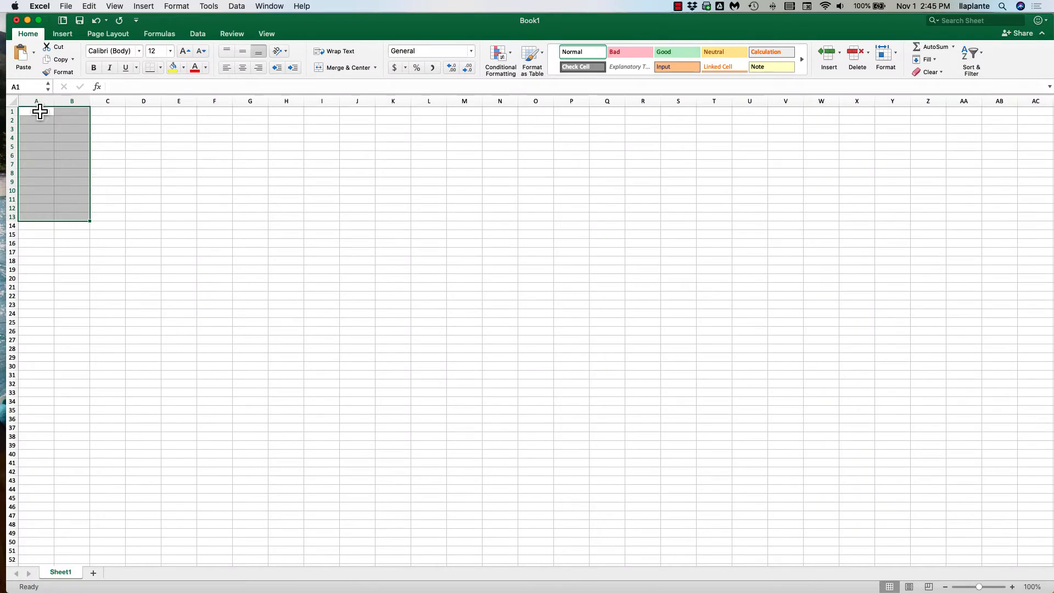
Type the BiteForce and TerritoryArea headings and begin the values with 28
{"action": "left_click", "coordinate": [37, 111]}
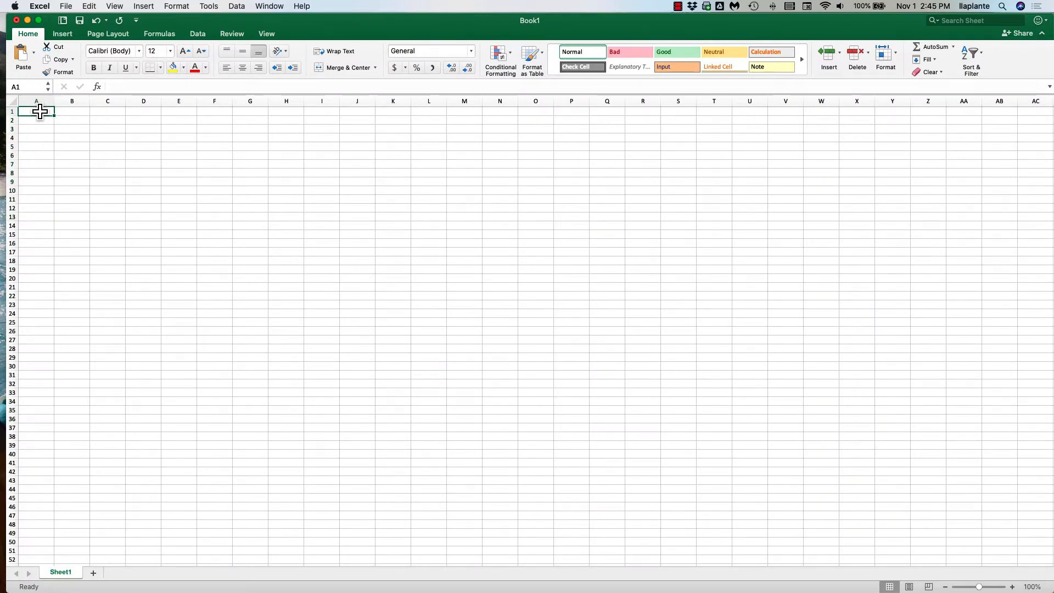
{"action": "type", "text": "Bite"}
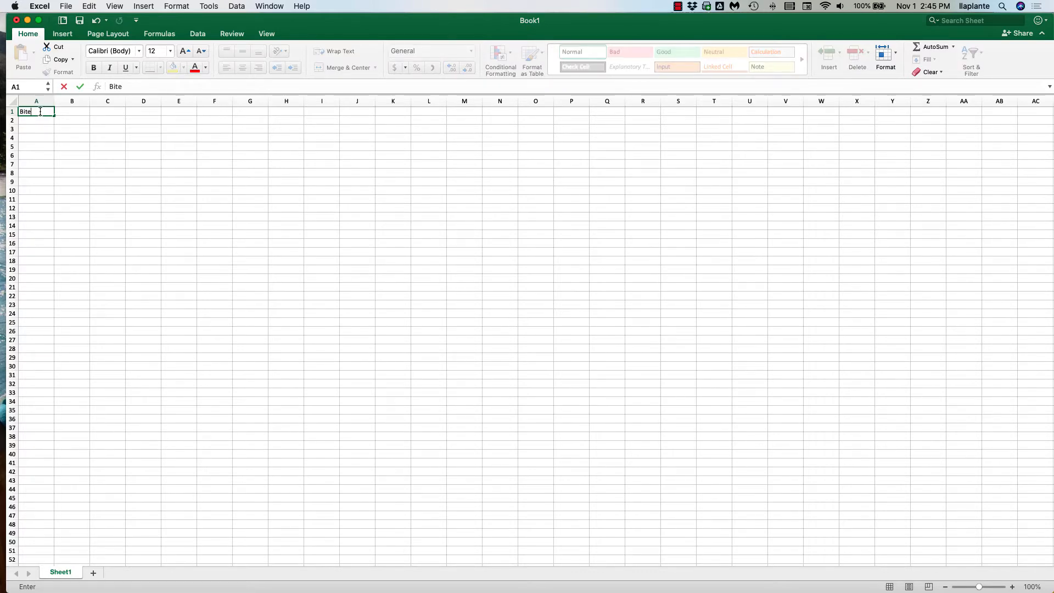
{"action": "key", "text": "Delete"}
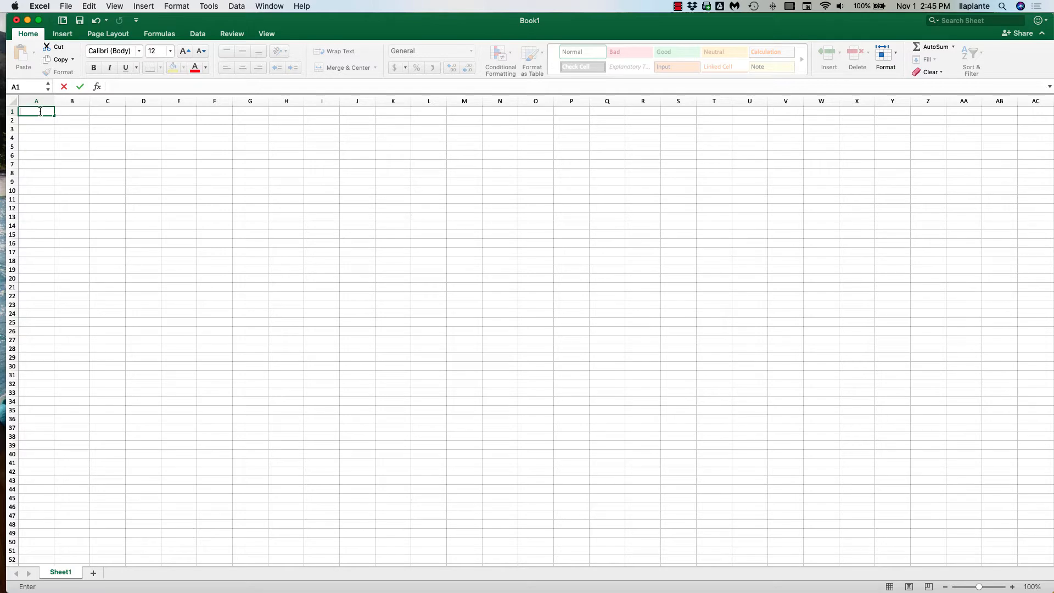
{"action": "type", "text": "Bit"}
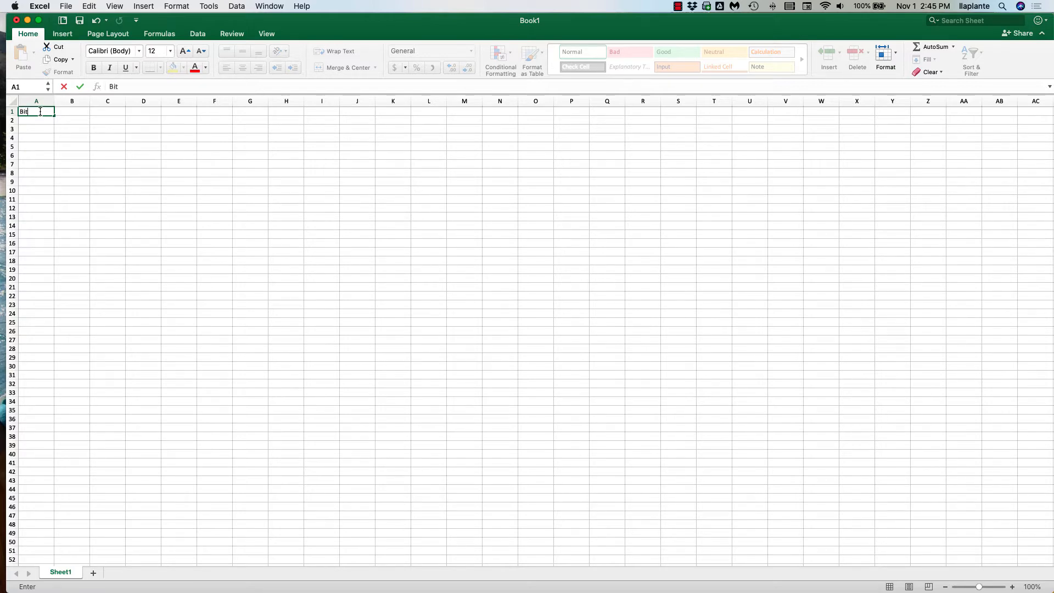
{"action": "type", "text": "e"}
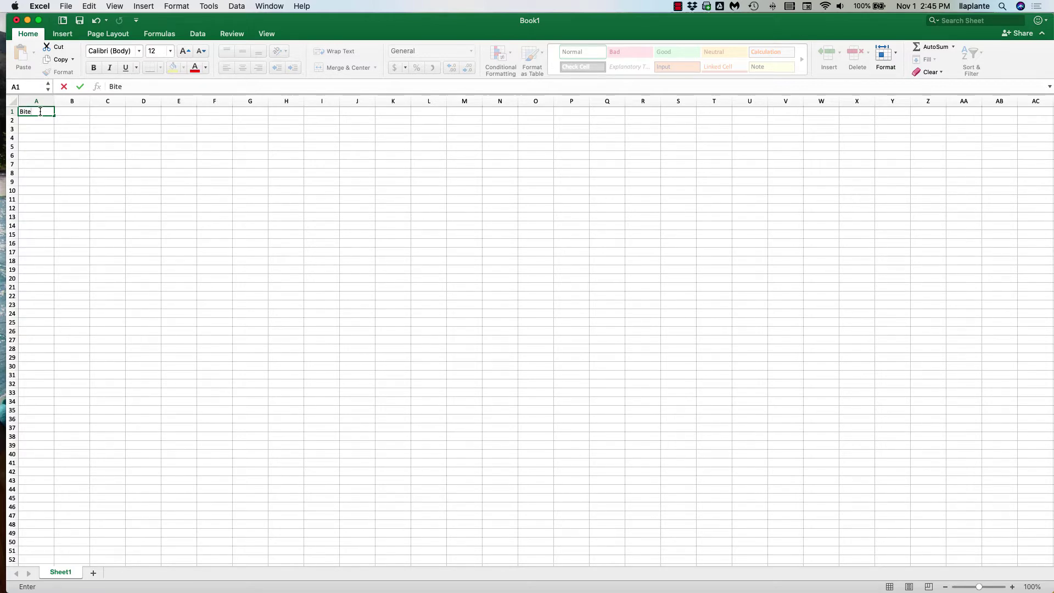
{"action": "type", "text": "Force"}
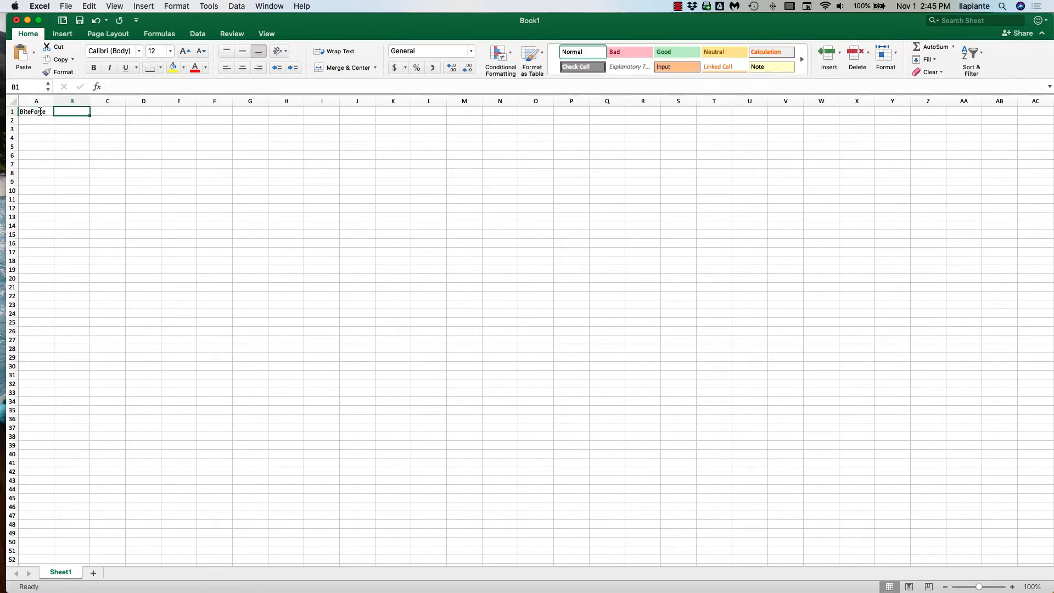
{"action": "type", "text": "TerritoryAr"}
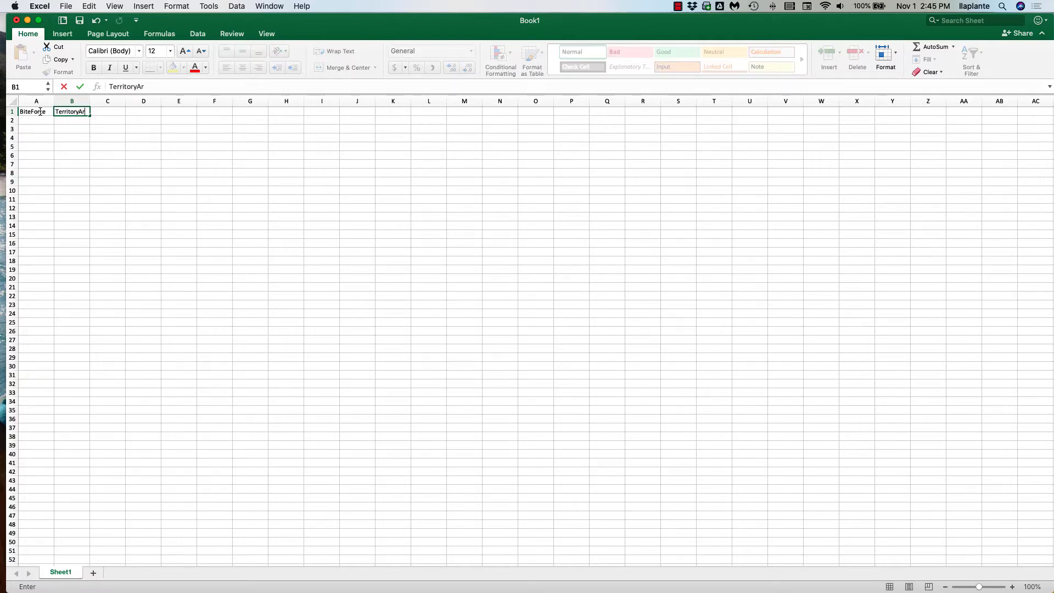
{"action": "key", "text": "Return"}
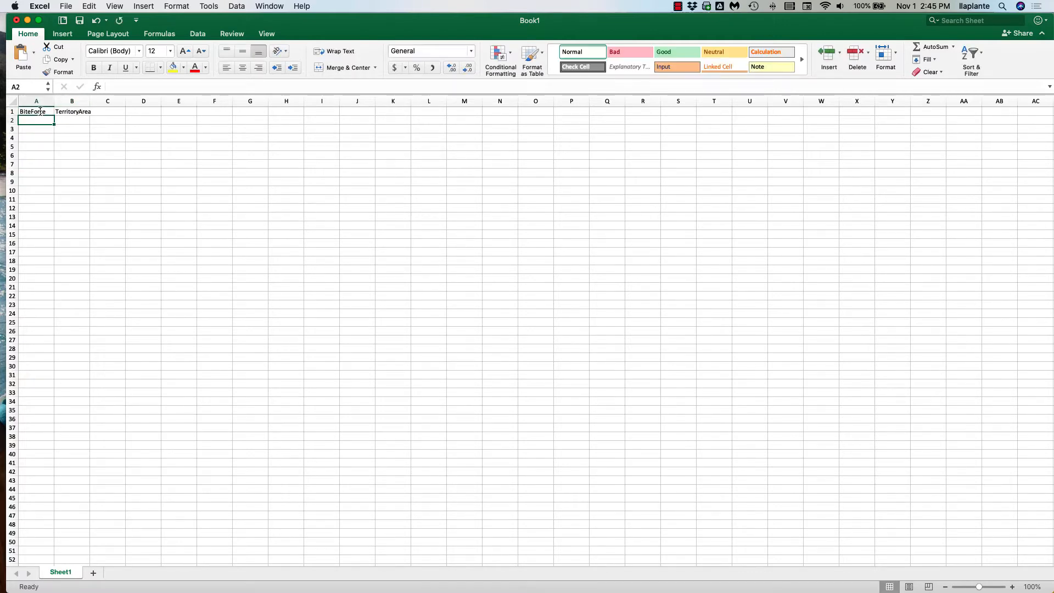
{"action": "type", "text": "28.2"}
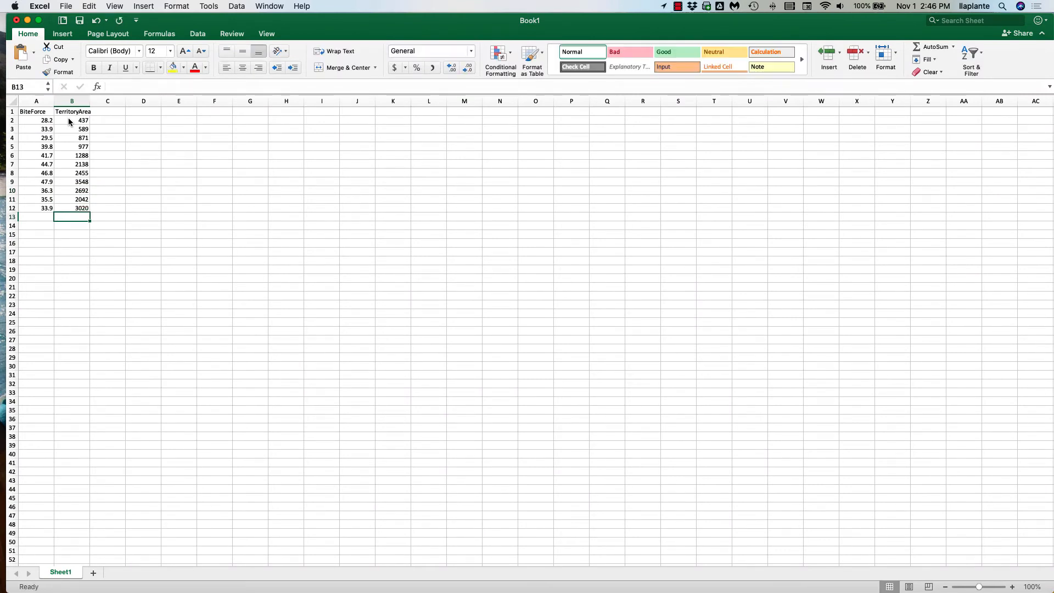
{"action": "mouse_move", "coordinate": [93, 277]}
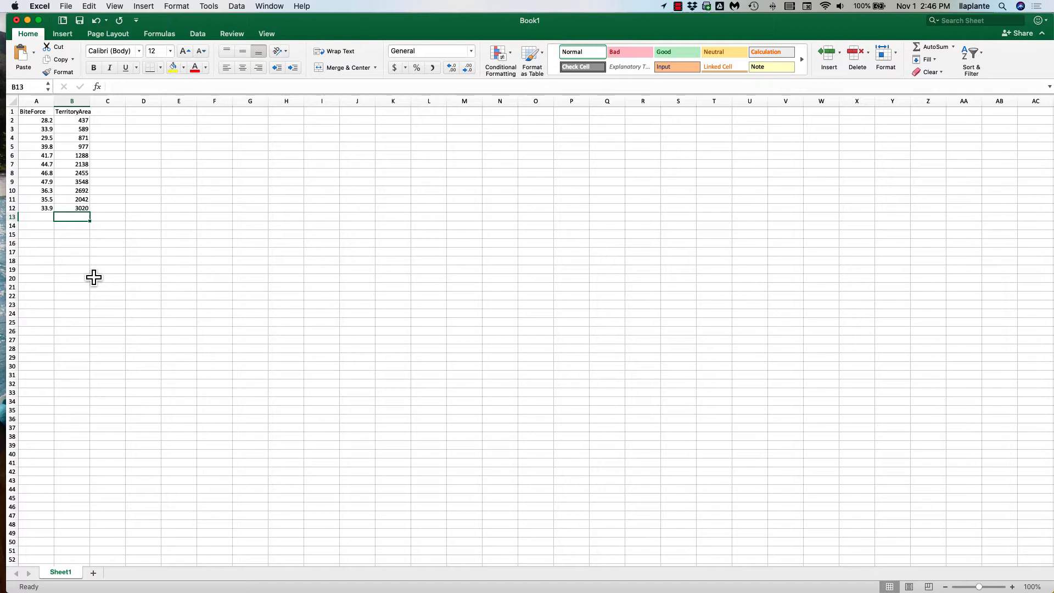
{"action": "mouse_move", "coordinate": [90, 101]}
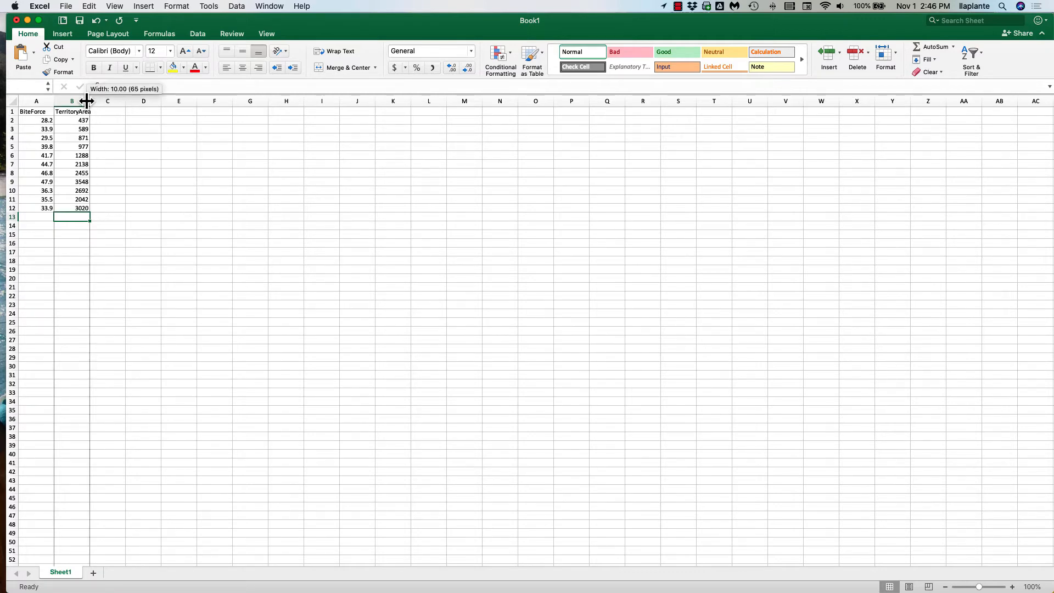
Widen columns A and B to fit their headings and select the data
{"action": "left_click_drag", "start_coordinate": [86, 101], "coordinate": [98, 101]}
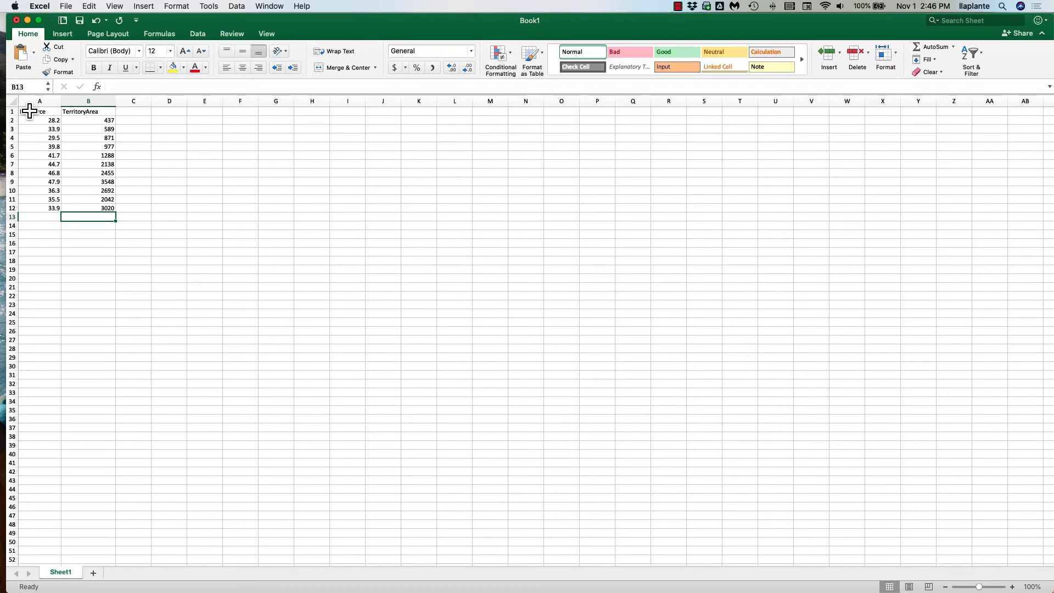
{"action": "left_click_drag", "start_coordinate": [39, 111], "coordinate": [88, 146]}
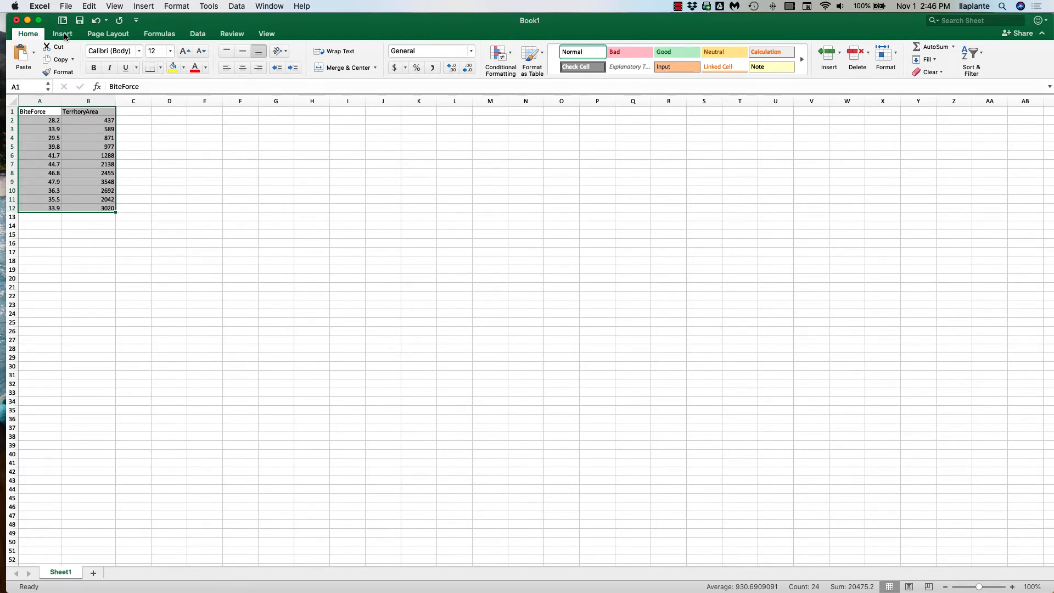
{"action": "left_click", "coordinate": [60, 33]}
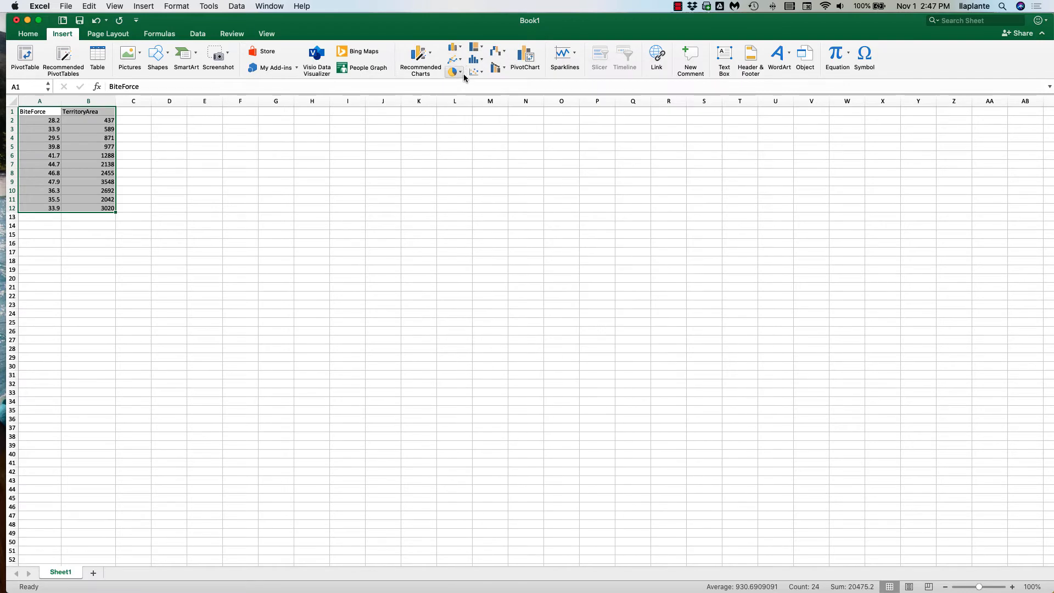
Bring up the Recommended Charts list and browse it for a scatter chart
{"action": "left_click", "coordinate": [475, 72]}
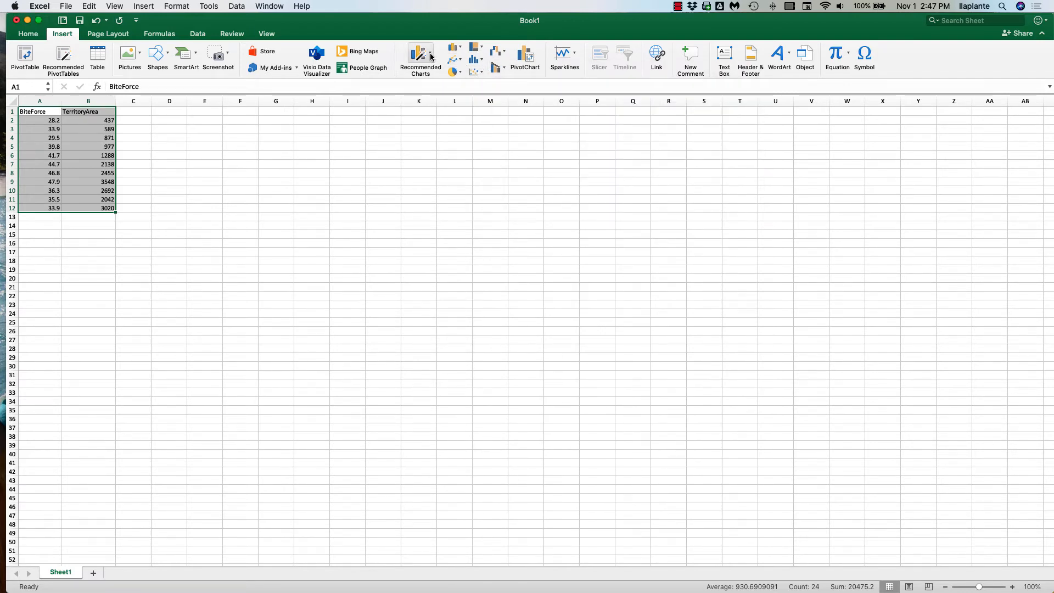
{"action": "left_click", "coordinate": [419, 57]}
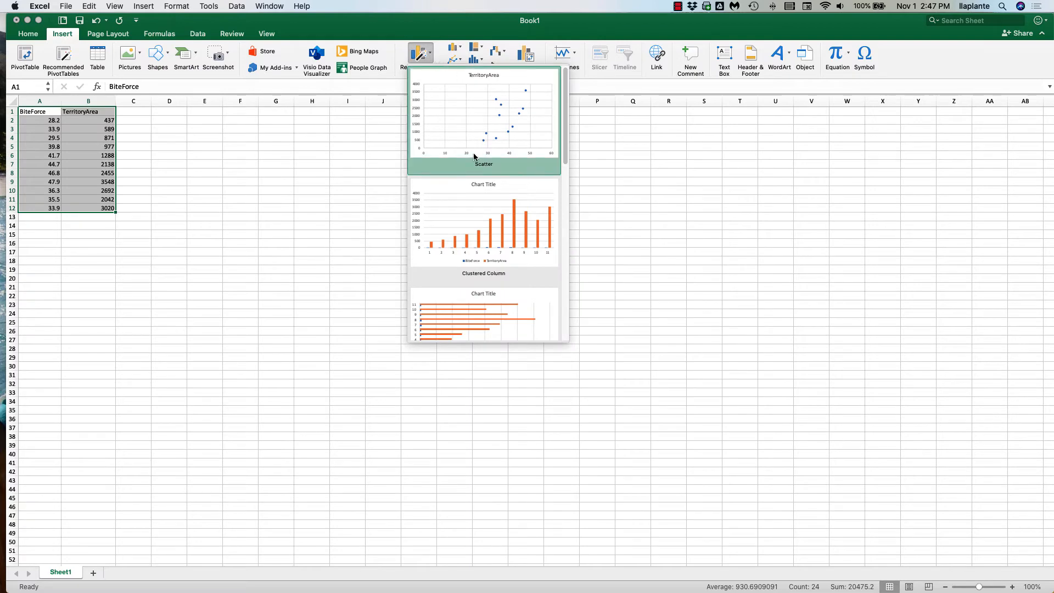
{"action": "scroll", "scroll_direction": "down", "scroll_amount": 3}
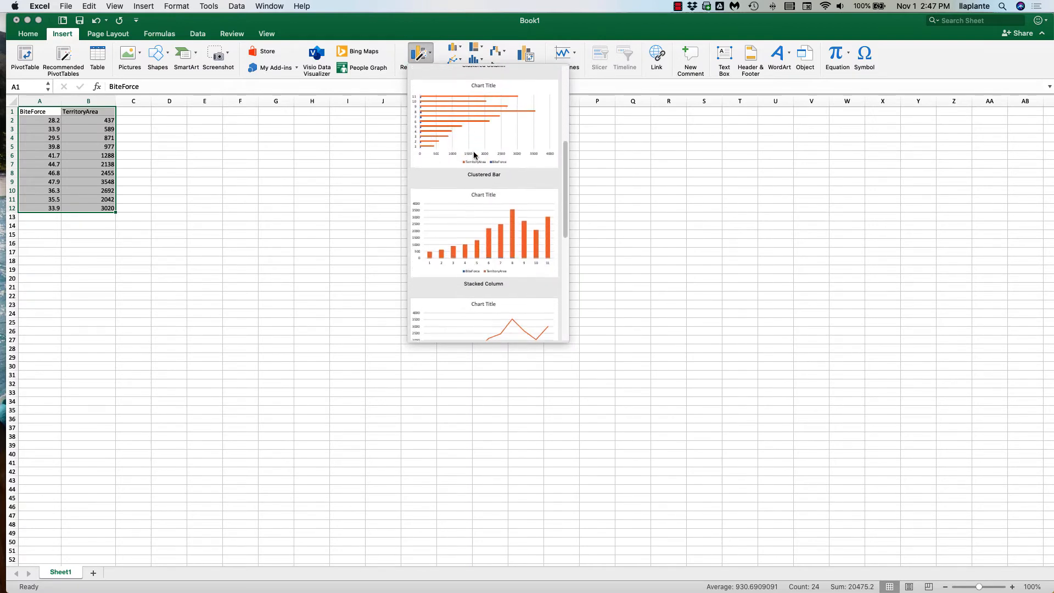
{"action": "scroll", "scroll_direction": "up", "scroll_amount": 3}
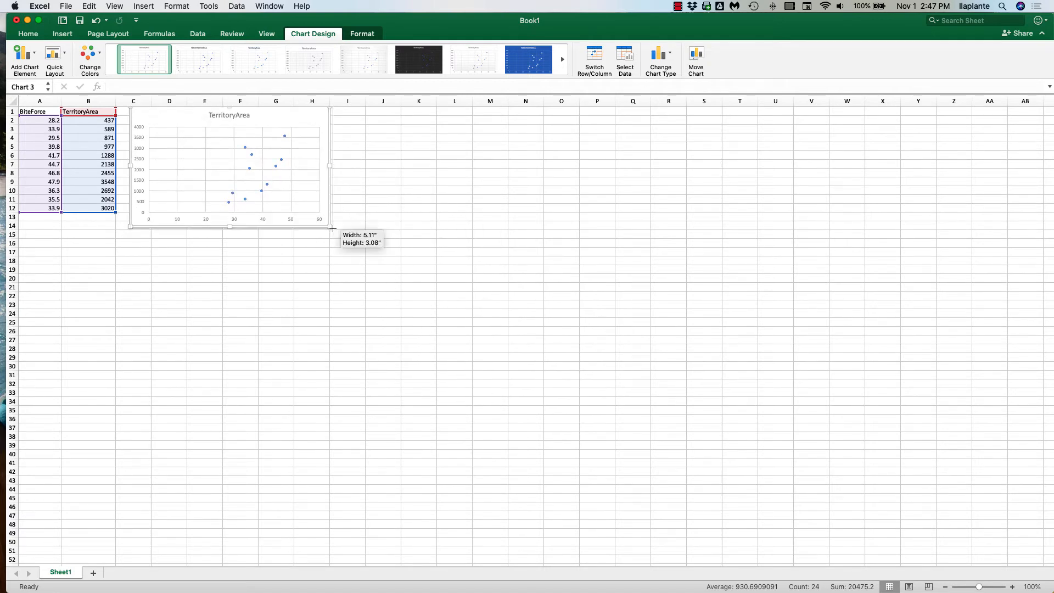
Enlarge the scatter chart and set its title and axis text to 14 points
{"action": "left_click_drag", "start_coordinate": [331, 227], "coordinate": [398, 272]}
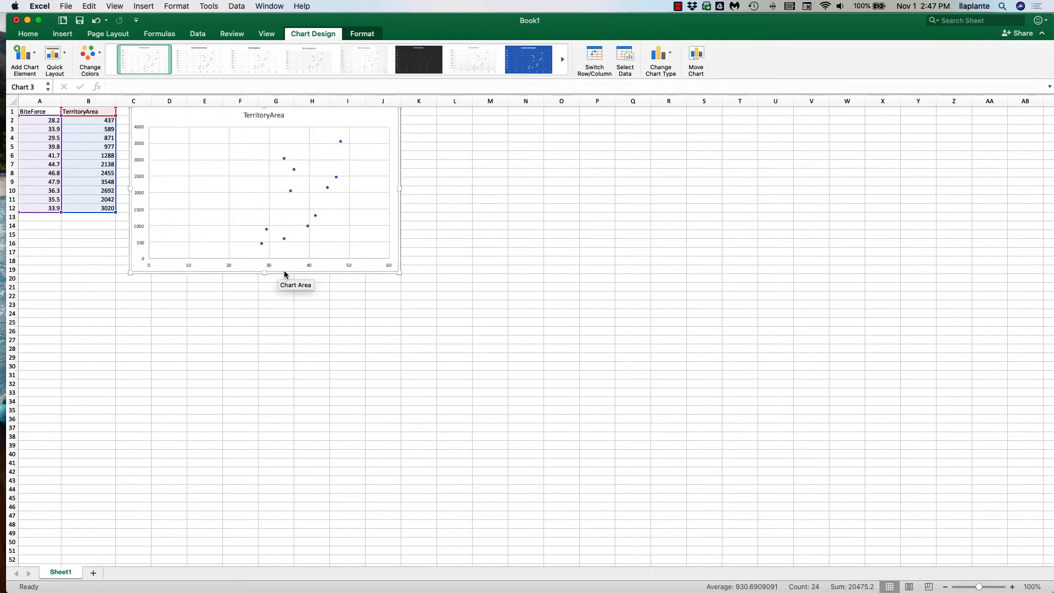
{"action": "mouse_move", "coordinate": [304, 275]}
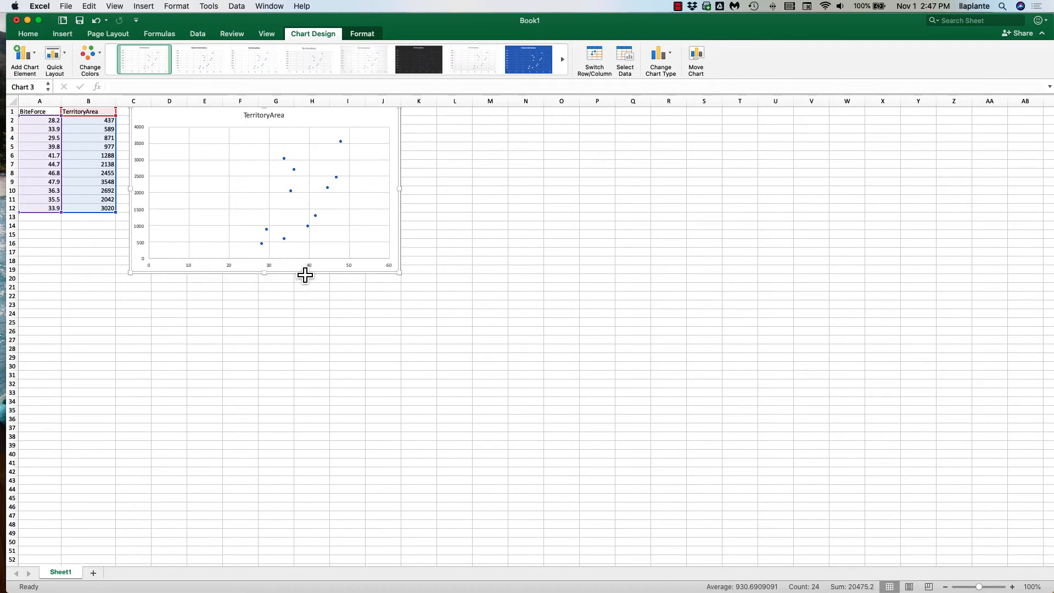
{"action": "mouse_move", "coordinate": [160, 218]}
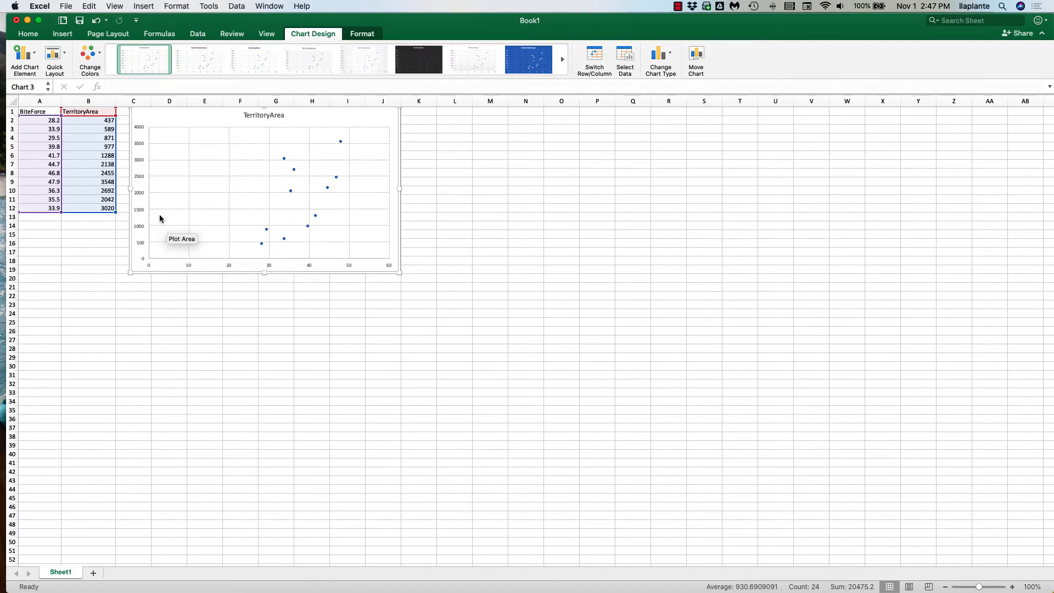
{"action": "mouse_move", "coordinate": [143, 198]}
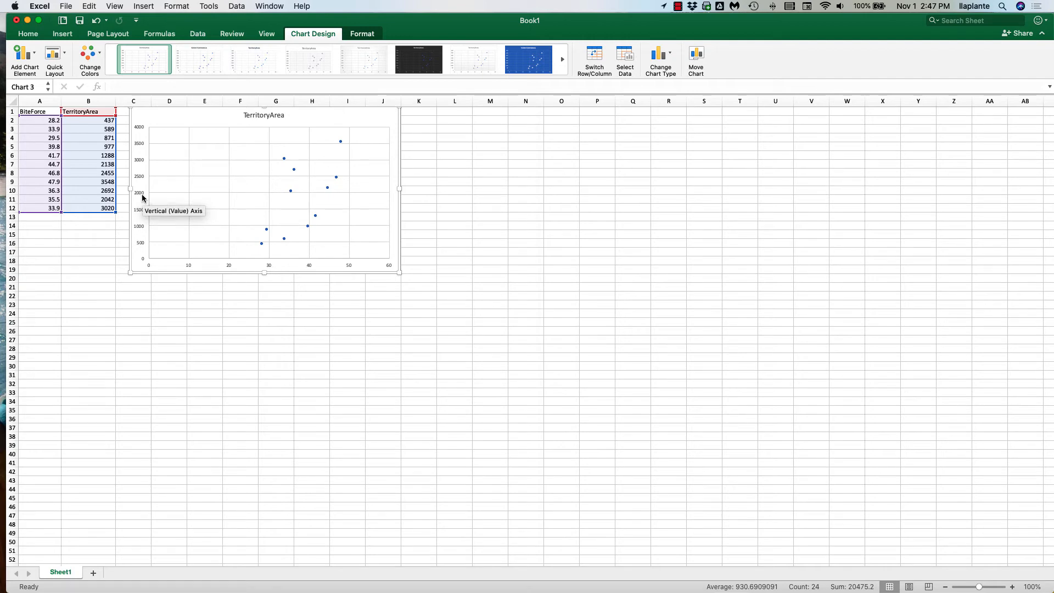
{"action": "mouse_move", "coordinate": [289, 314]}
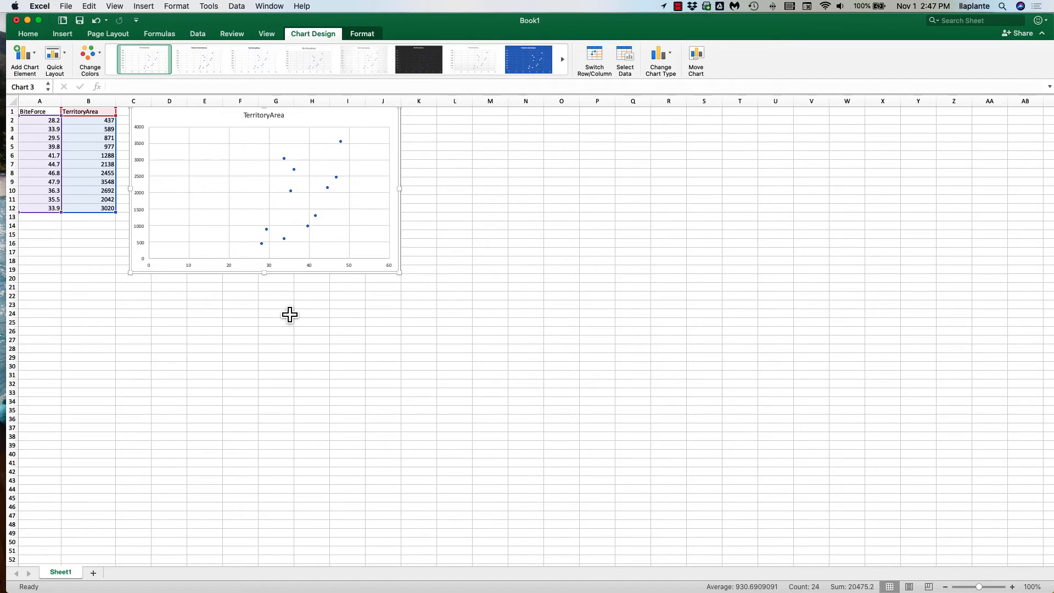
{"action": "mouse_move", "coordinate": [236, 286]}
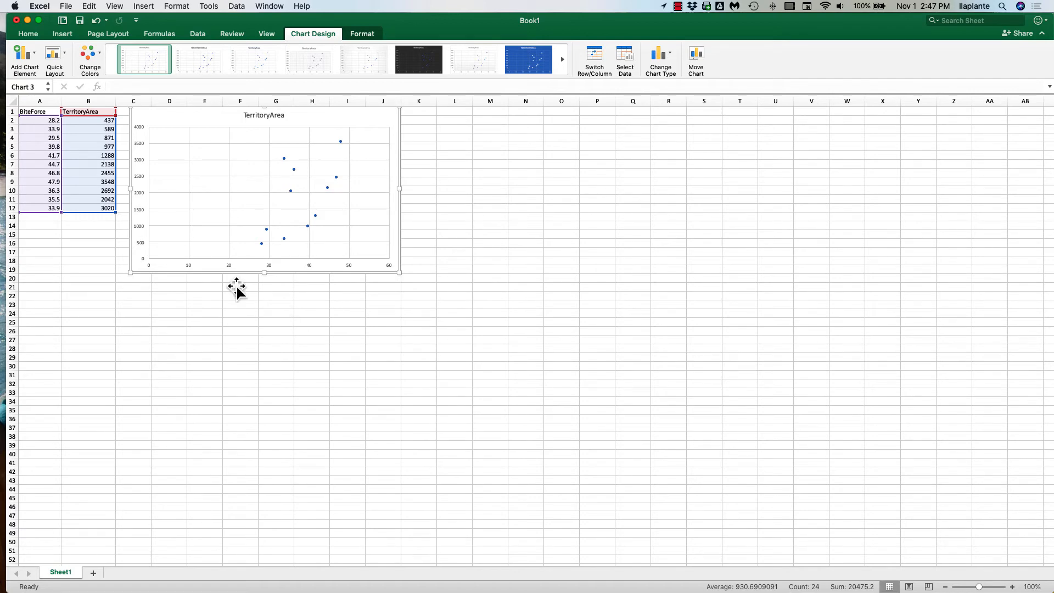
{"action": "mouse_move", "coordinate": [166, 117]}
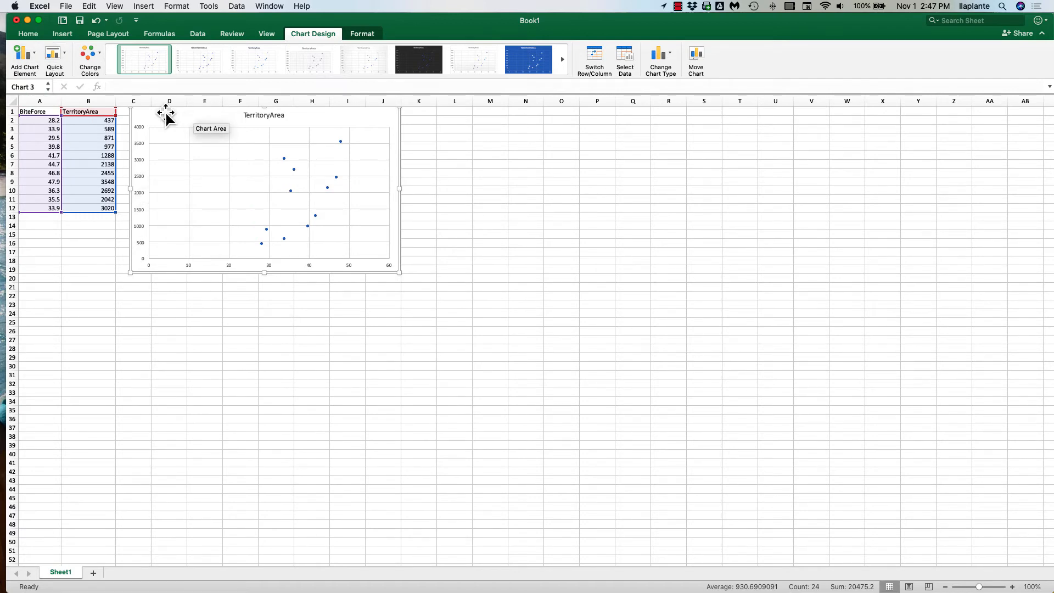
{"action": "left_click", "coordinate": [27, 34]}
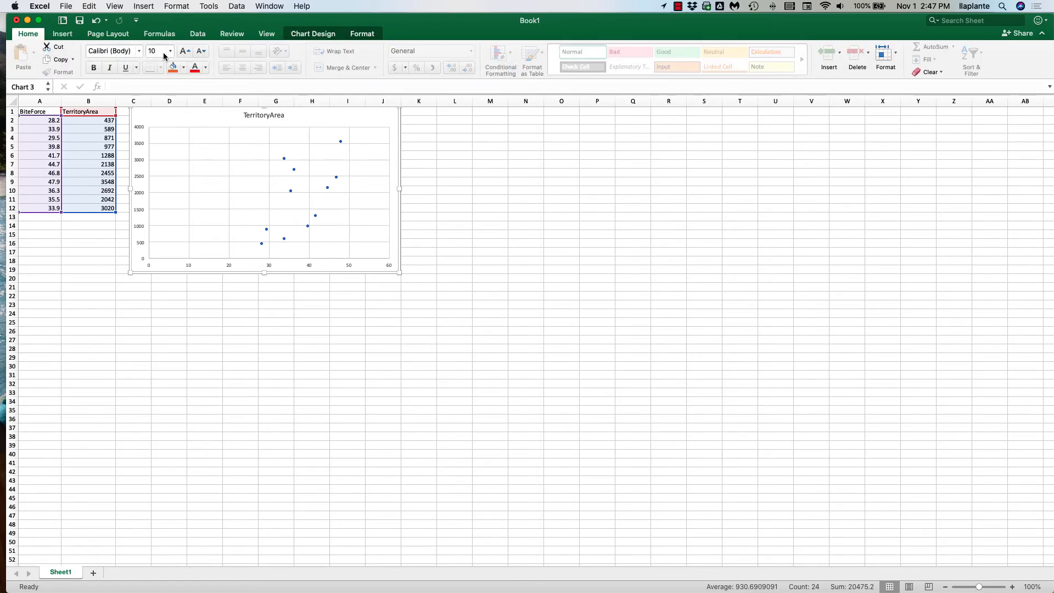
{"action": "left_click", "coordinate": [169, 50]}
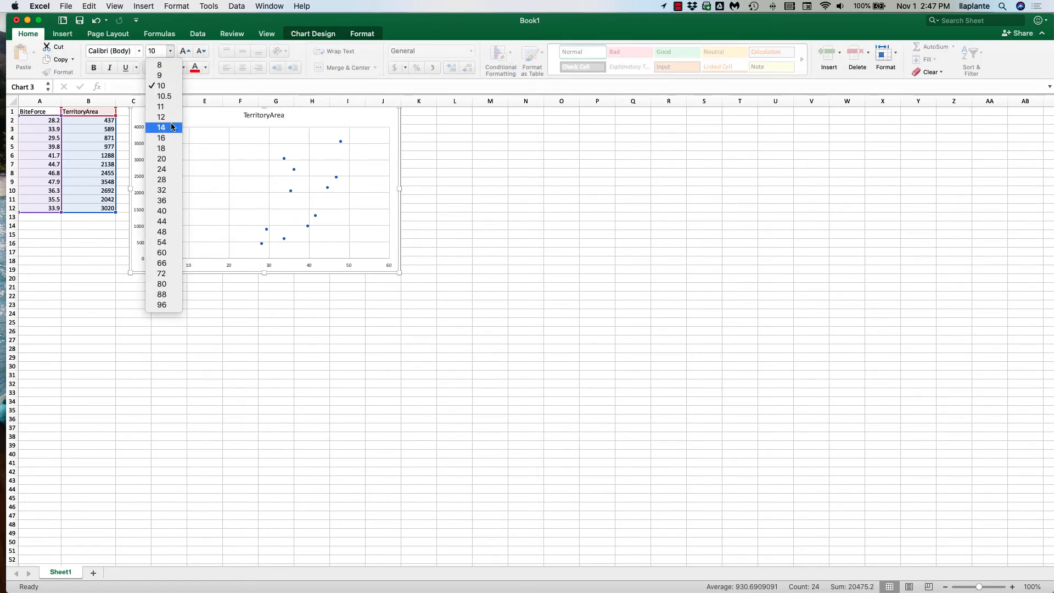
{"action": "left_click", "coordinate": [161, 127]}
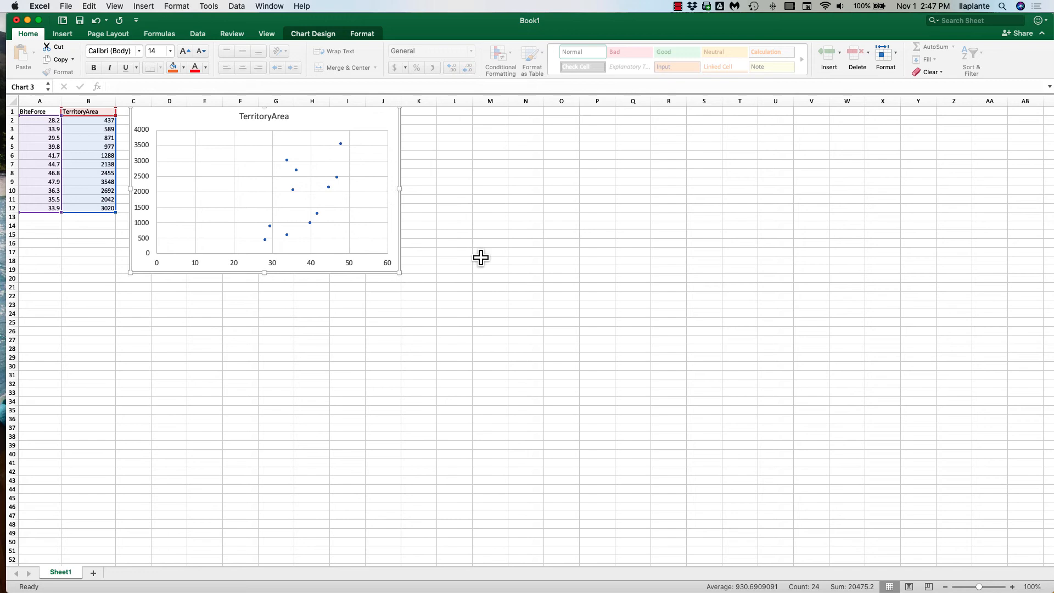
{"action": "mouse_move", "coordinate": [299, 220]}
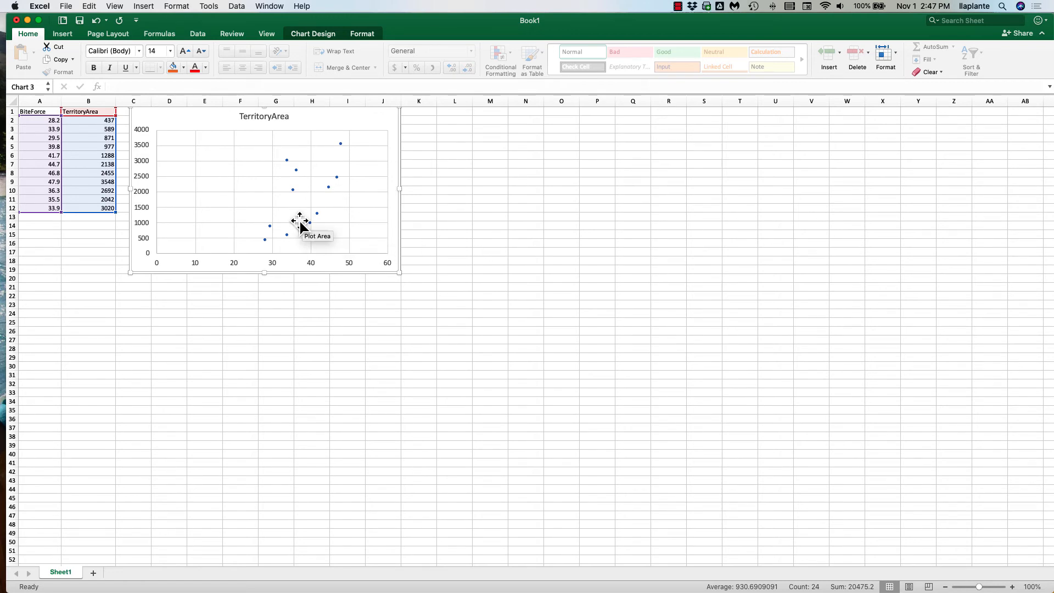
{"action": "mouse_move", "coordinate": [273, 283]}
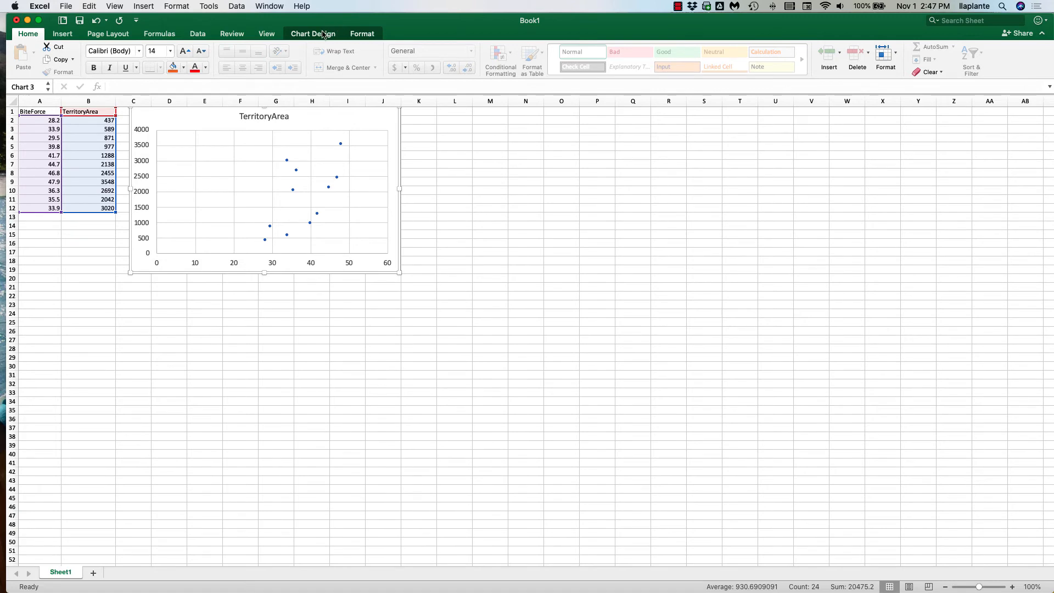
{"action": "left_click", "coordinate": [25, 53]}
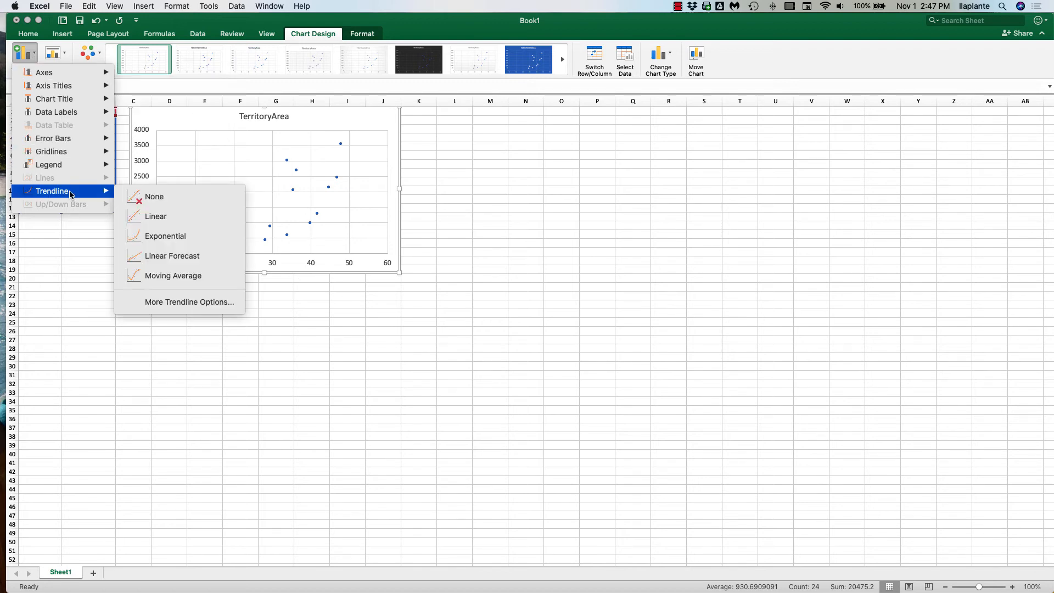
{"action": "mouse_move", "coordinate": [156, 216]}
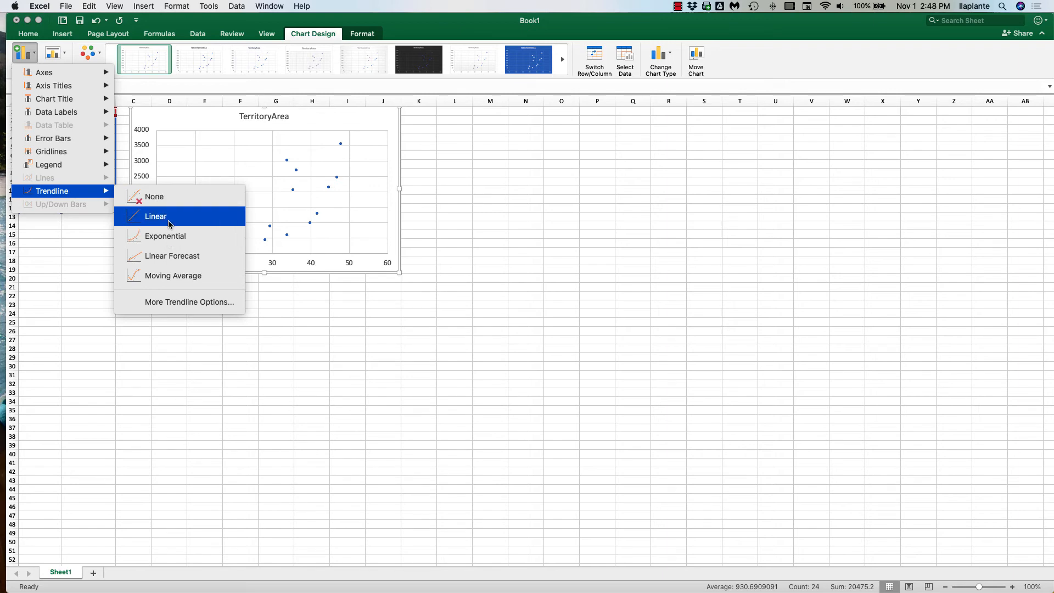
{"action": "mouse_move", "coordinate": [195, 236]}
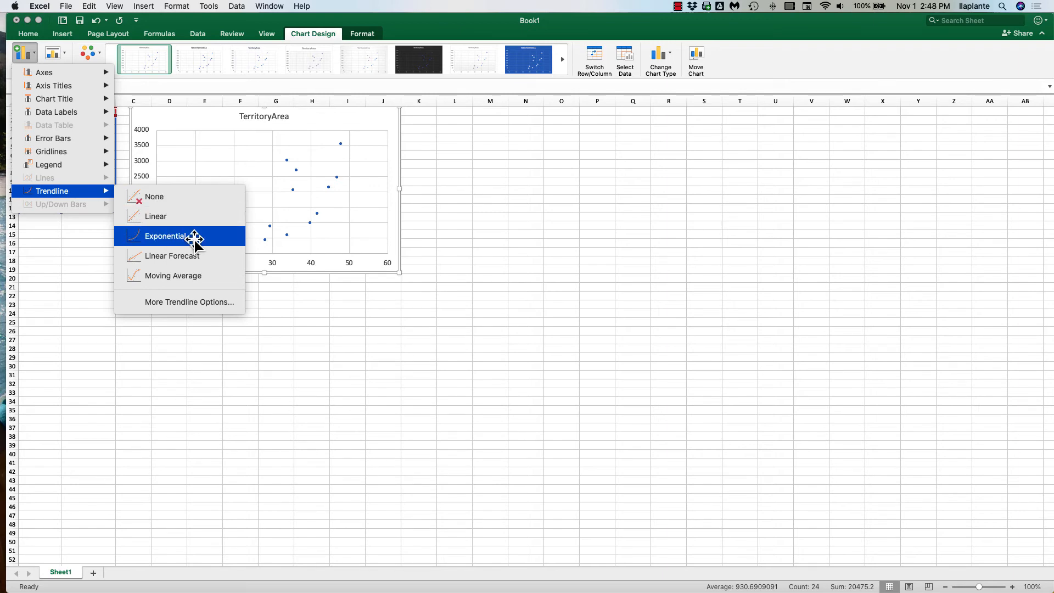
{"action": "mouse_move", "coordinate": [195, 308]}
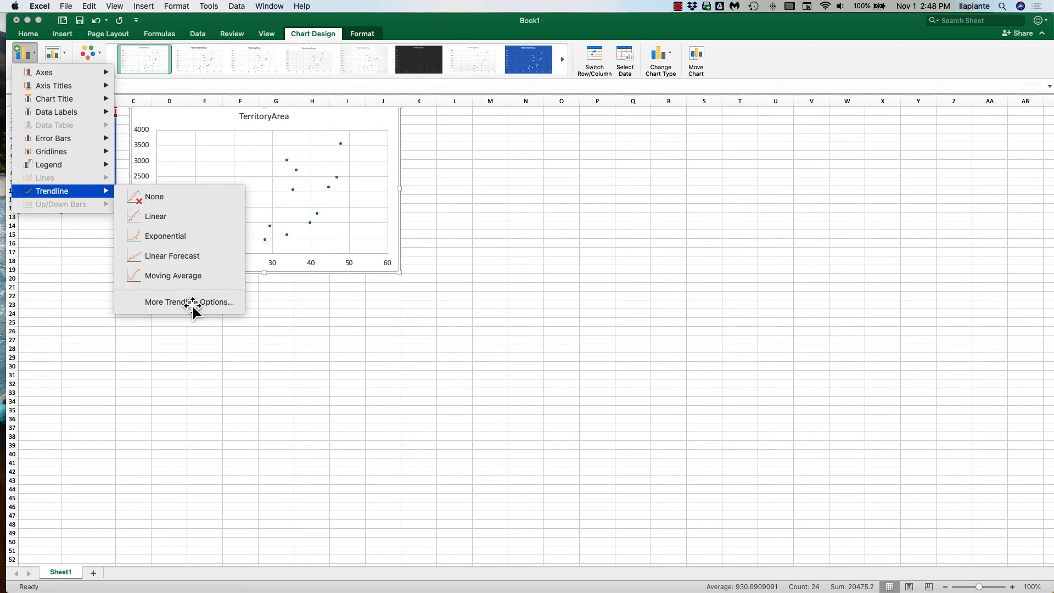
Add a linear trendline and open its More Trendline Options settings
{"action": "left_click", "coordinate": [189, 301]}
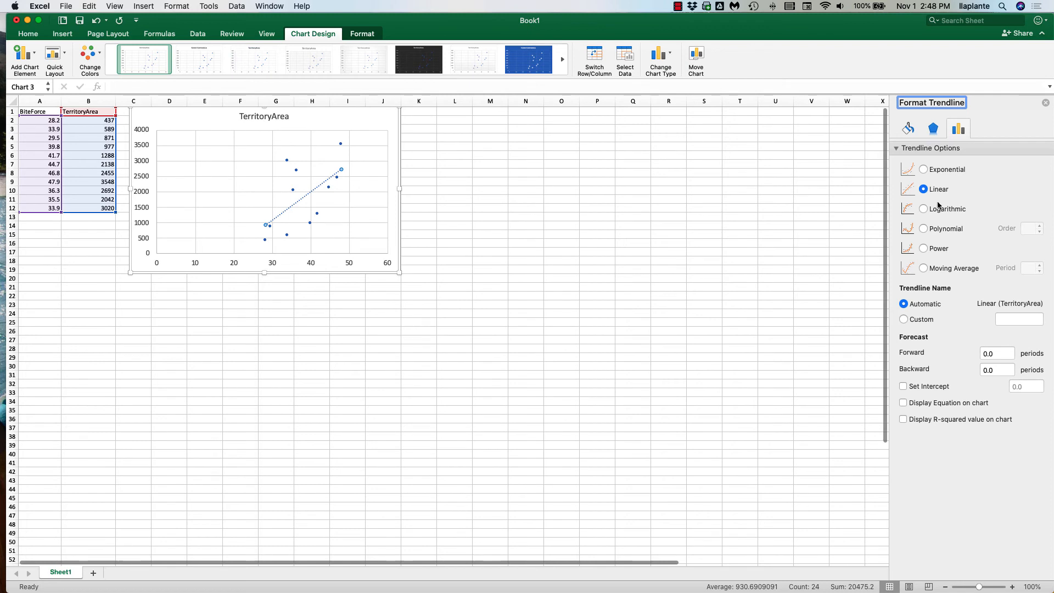
{"action": "mouse_move", "coordinate": [952, 195]}
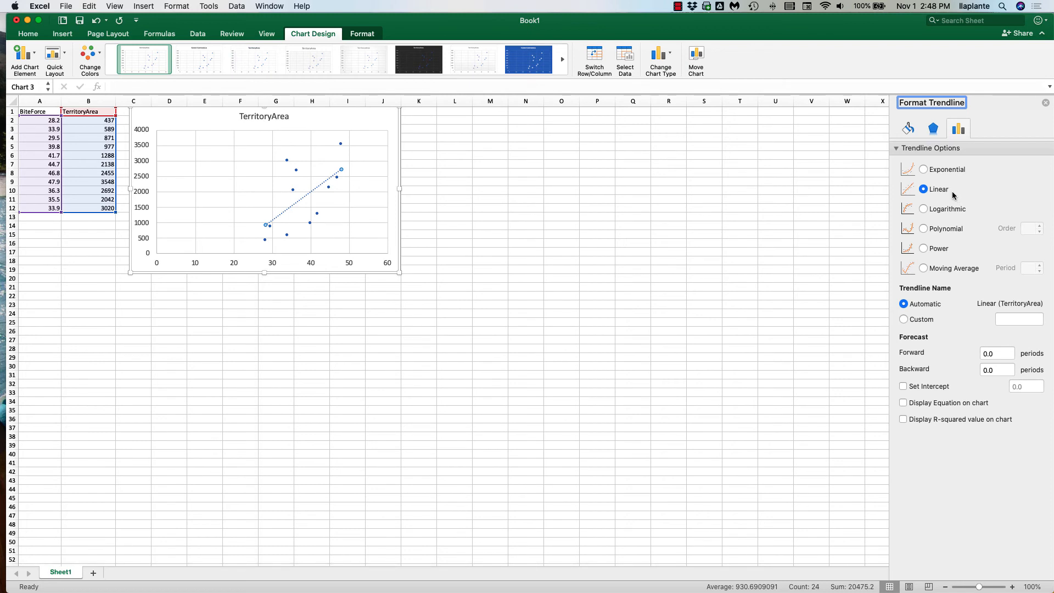
{"action": "mouse_move", "coordinate": [946, 340]}
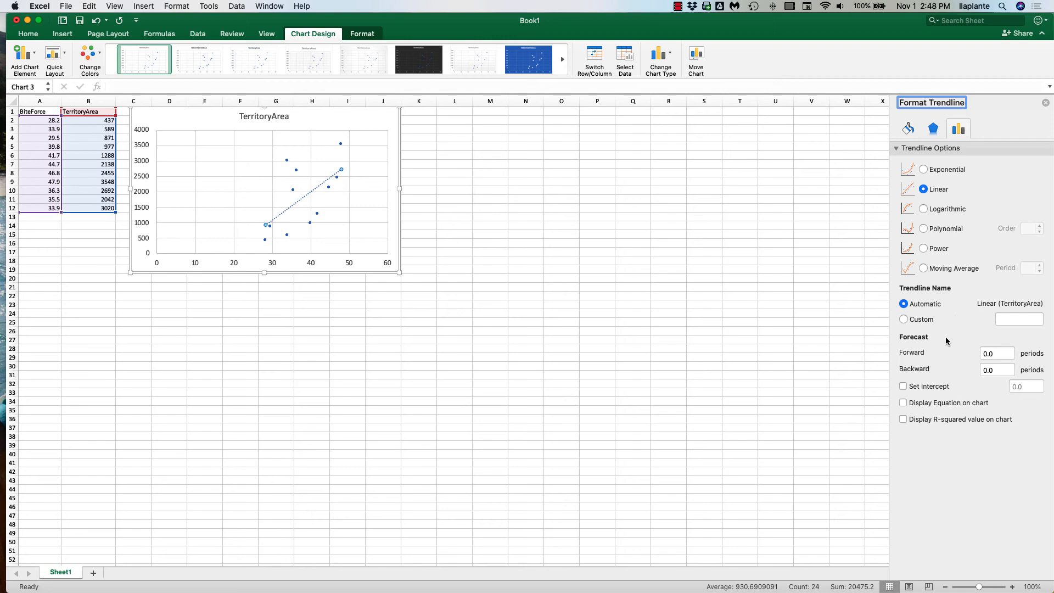
{"action": "mouse_move", "coordinate": [902, 408]}
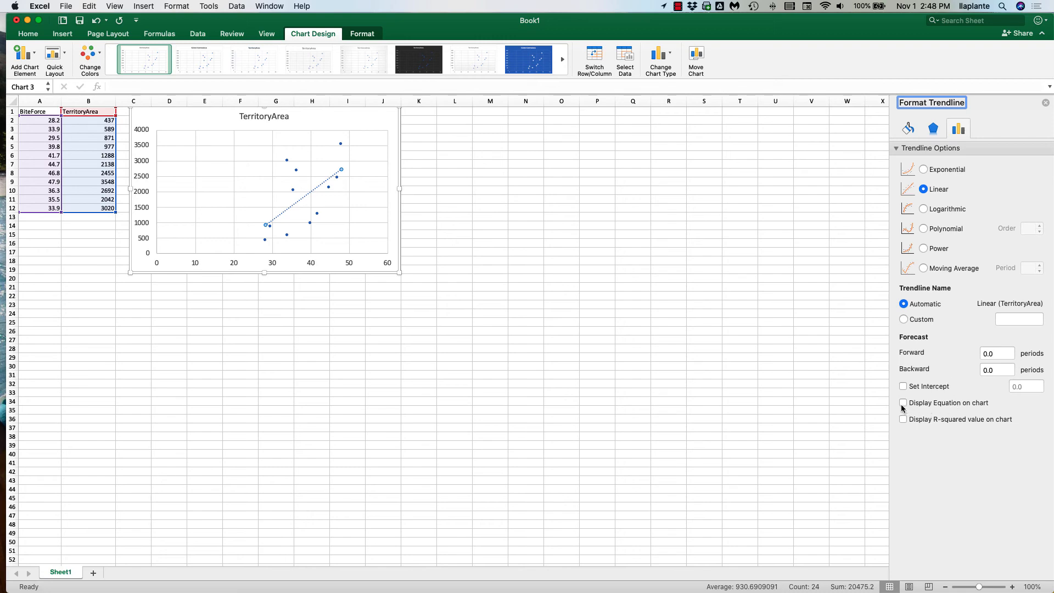
Show the equation y = 91.562x − 1657.7 and R² = 0.3398 on the chart
{"action": "left_click", "coordinate": [903, 403]}
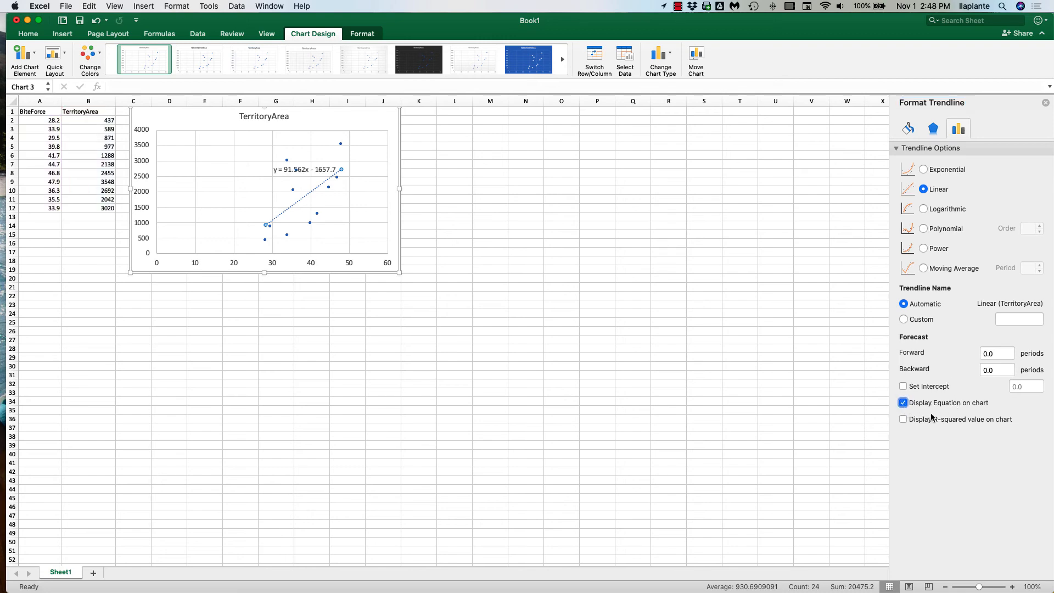
{"action": "left_click", "coordinate": [902, 418]}
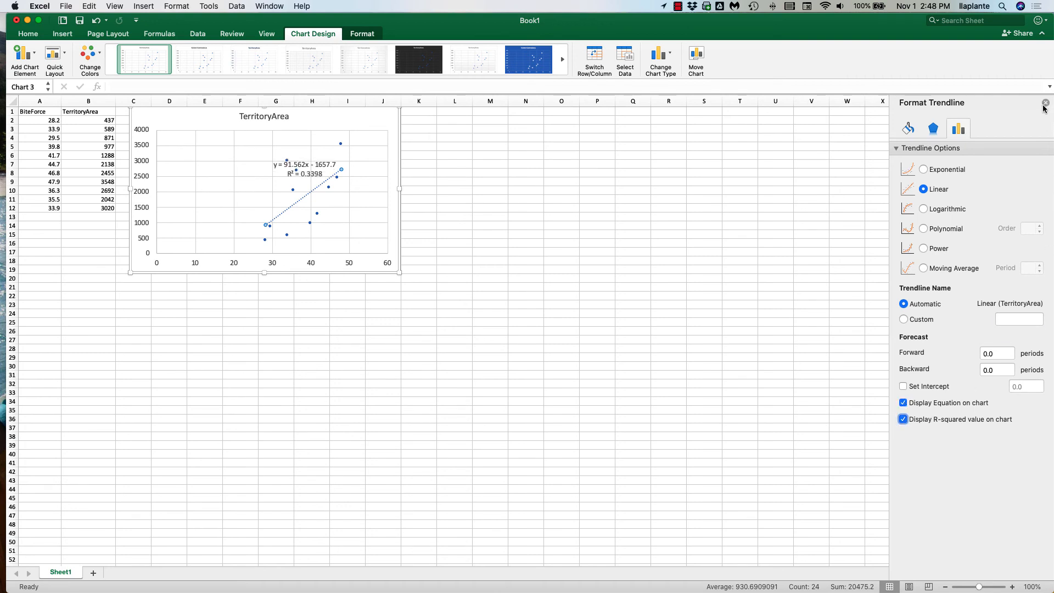
Move the equation and R² label to the chart's upper left and increase its font size
{"action": "left_click", "coordinate": [1045, 102]}
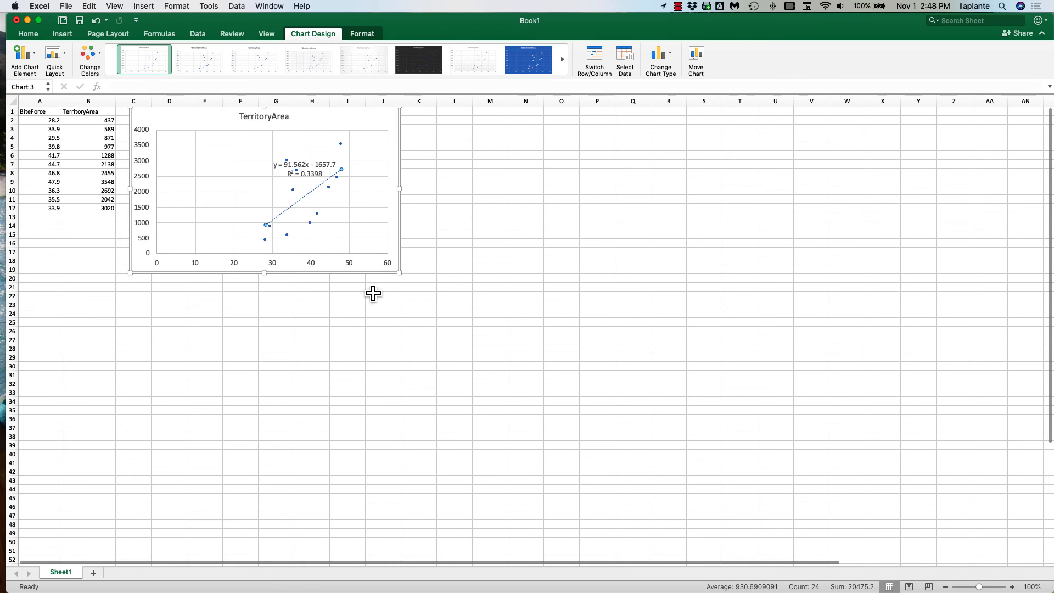
{"action": "left_click", "coordinate": [303, 169]}
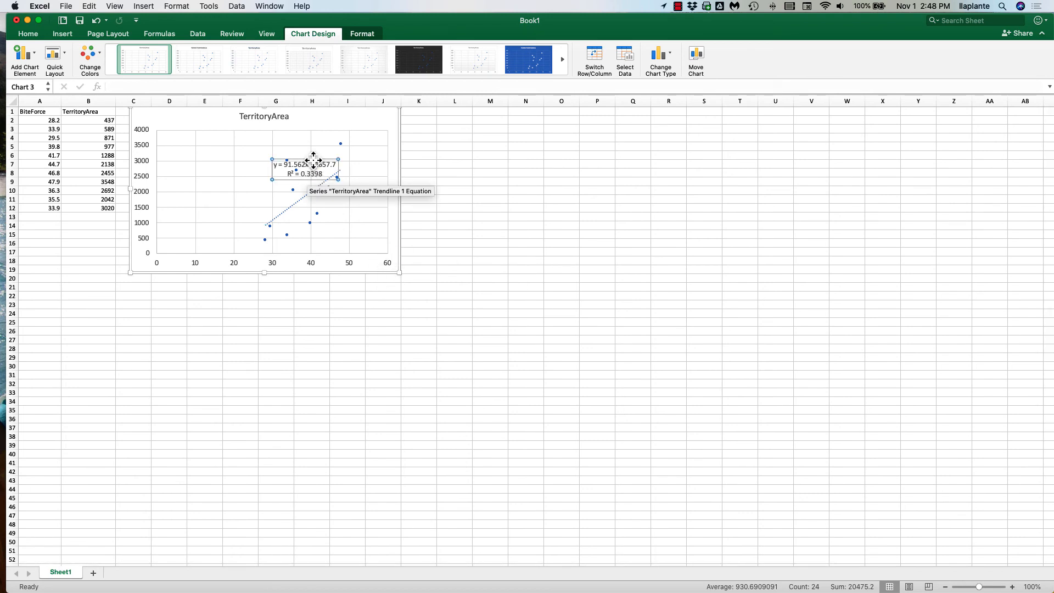
{"action": "left_click_drag", "start_coordinate": [306, 164], "coordinate": [220, 143]}
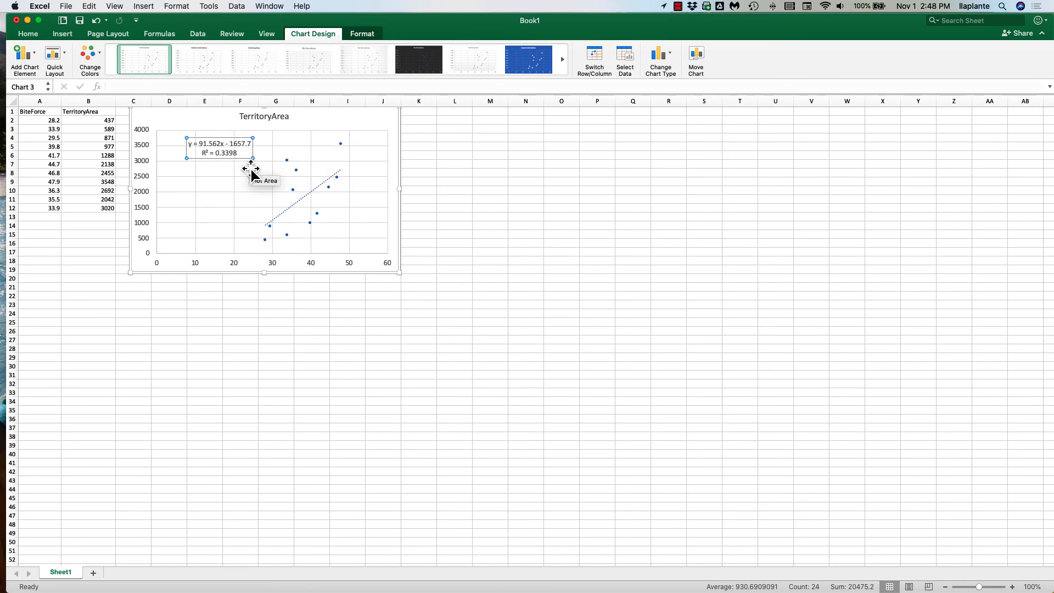
{"action": "mouse_move", "coordinate": [216, 134]}
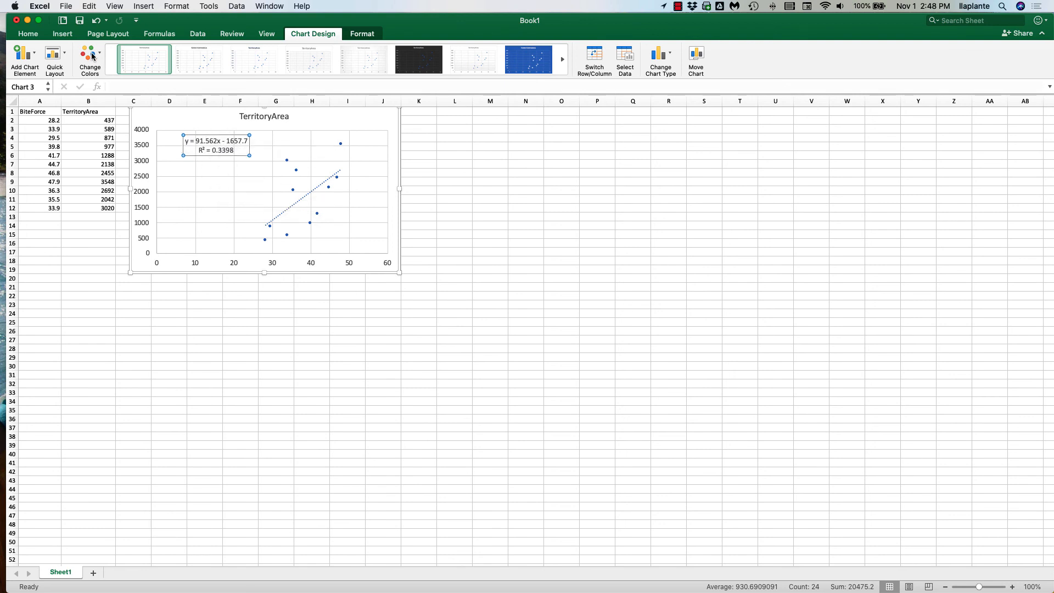
{"action": "left_click", "coordinate": [28, 33]}
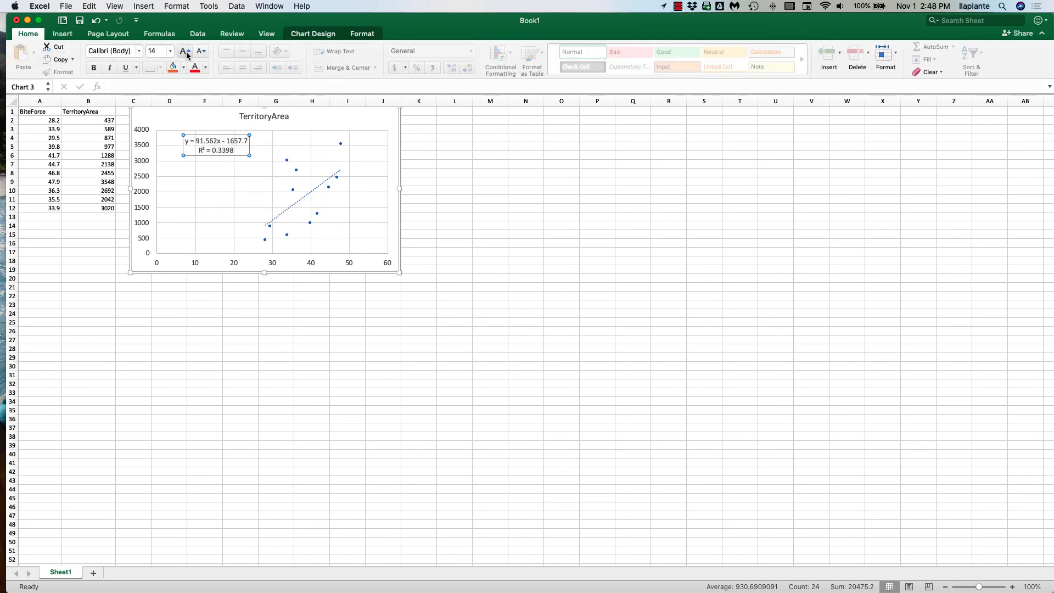
{"action": "left_click", "coordinate": [183, 51]}
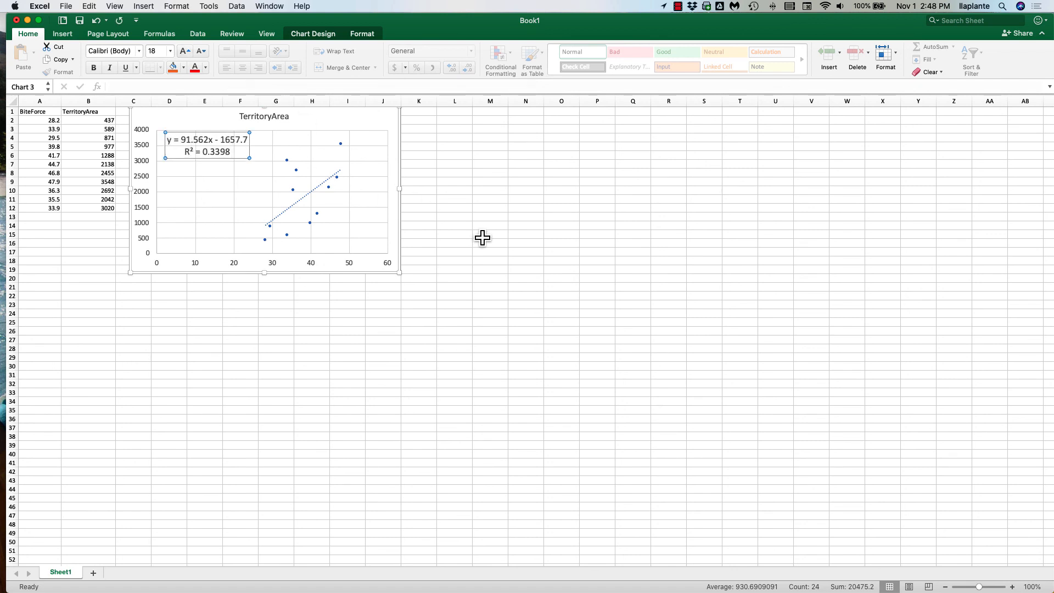
{"action": "left_click", "coordinate": [489, 236]}
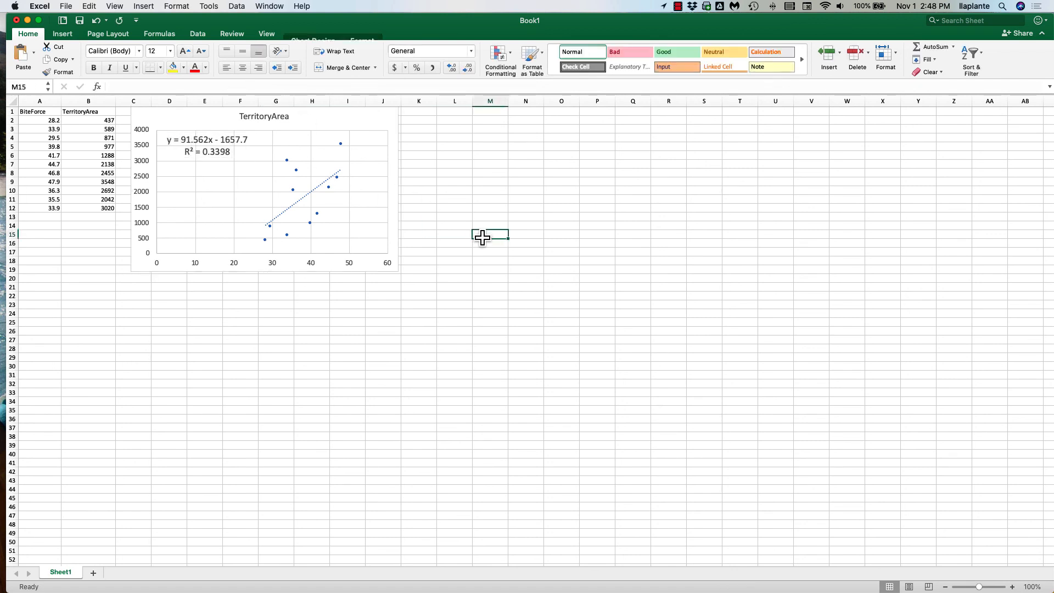